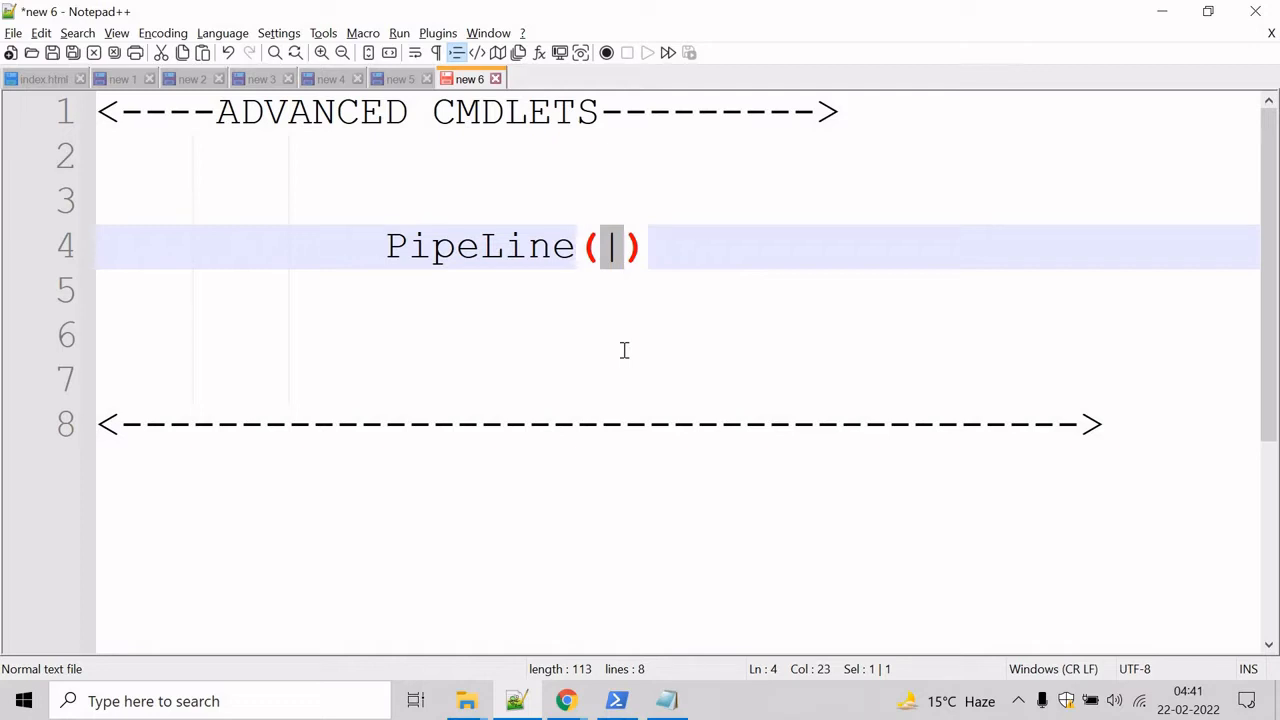
mouse_move(590, 688)
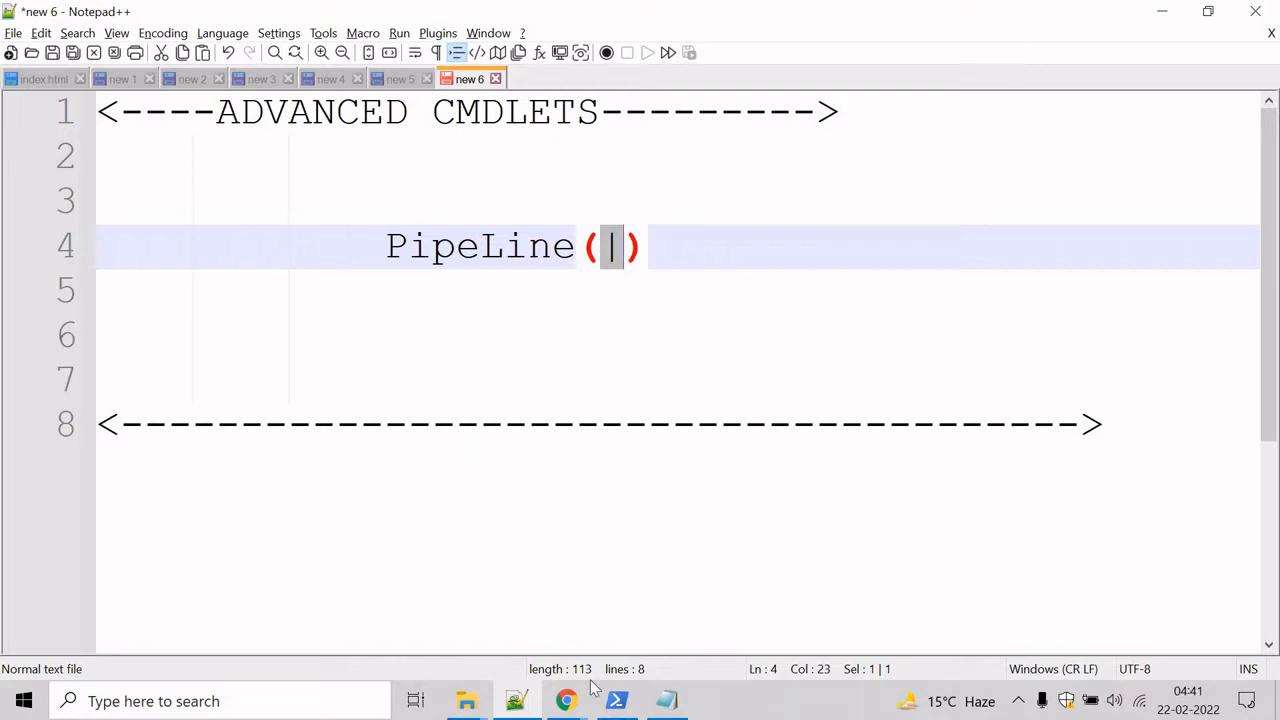
Step: Run Get-Process in the PowerShell console to list all running processes
click(616, 700)
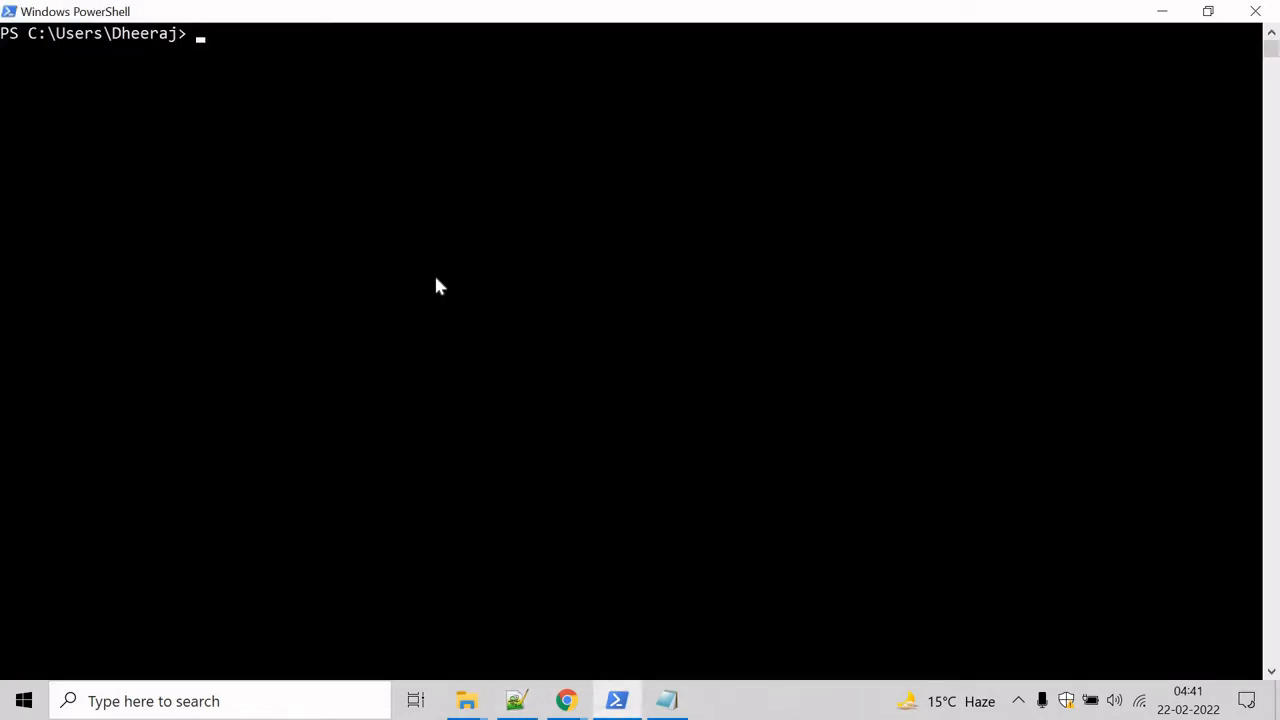
text(Get-)
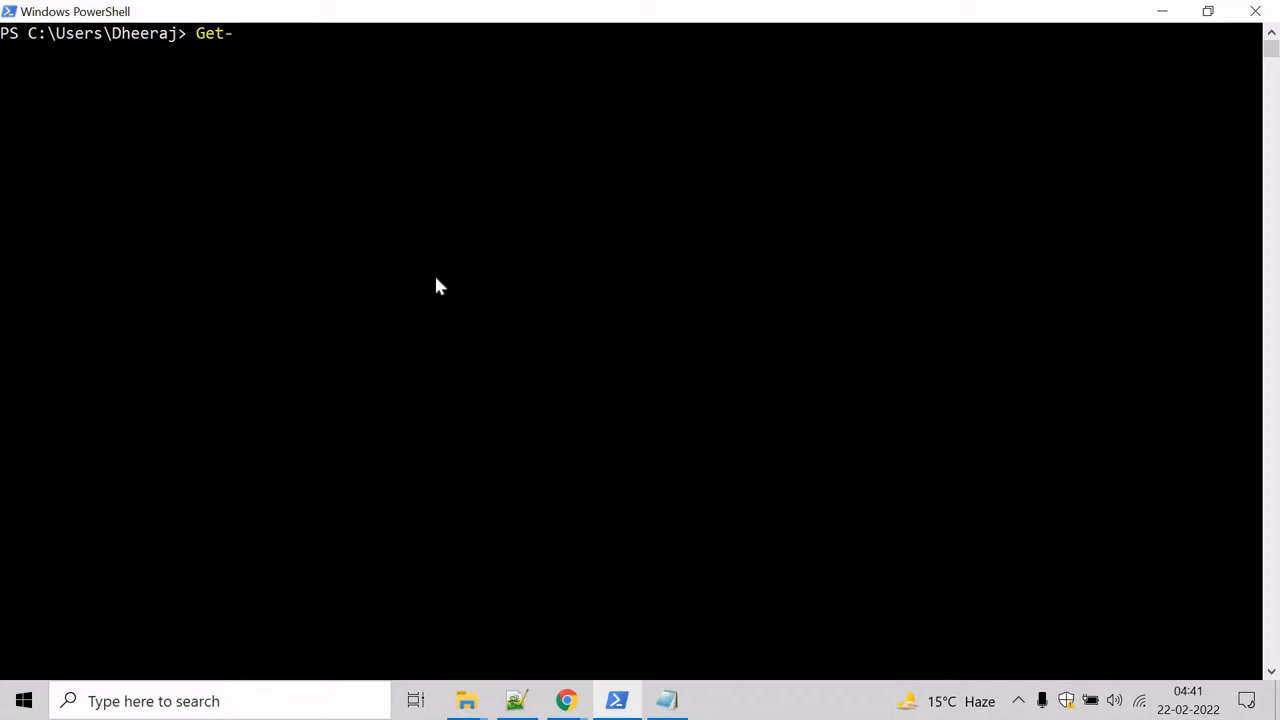
text(Process)
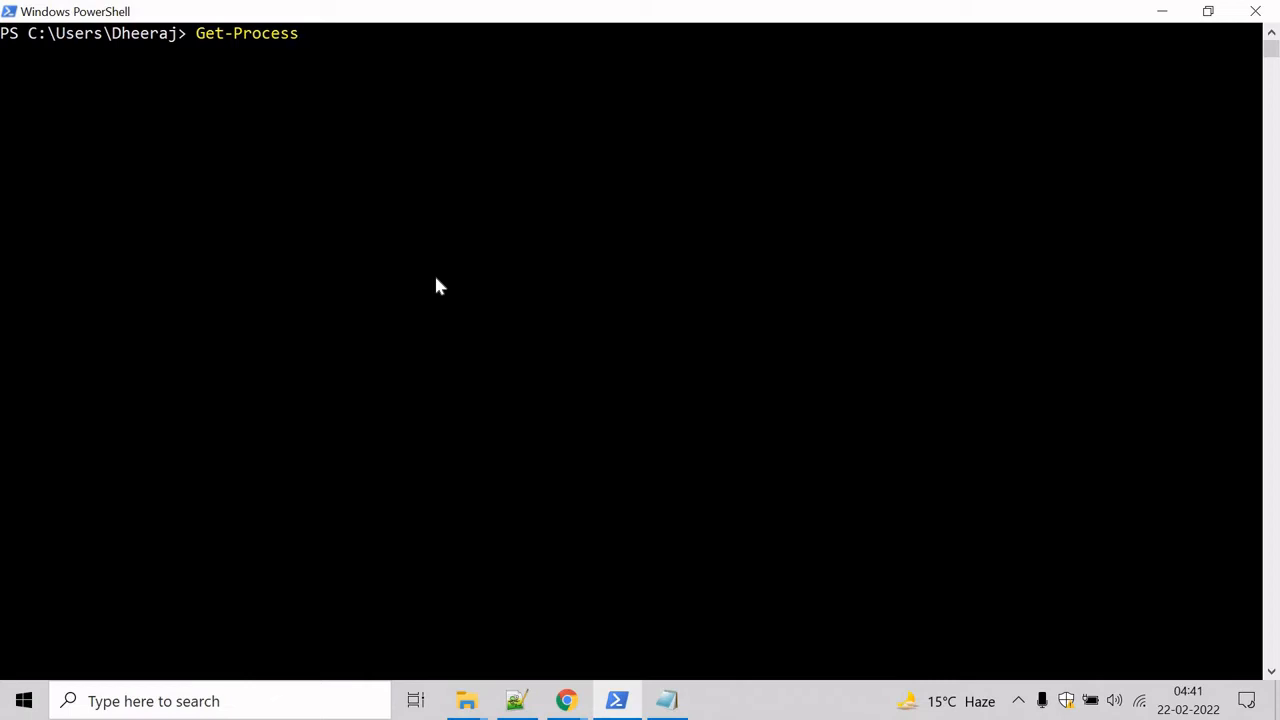
key(Return)
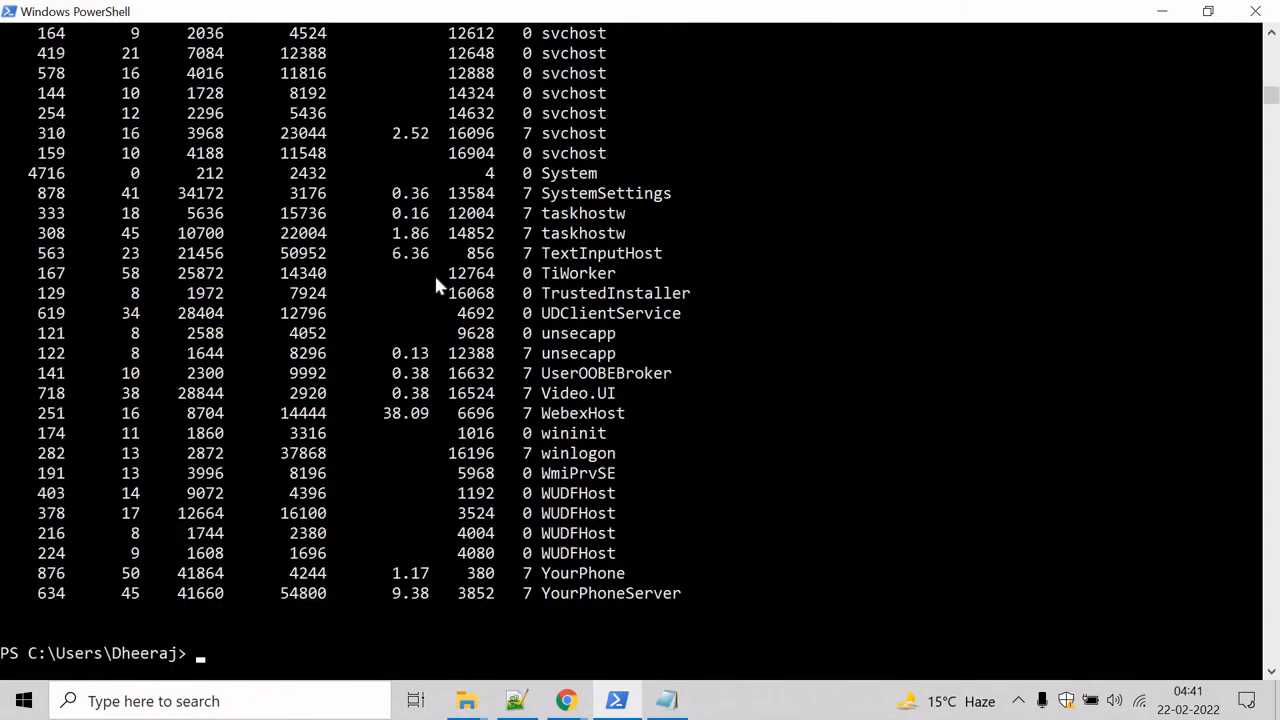
Step: Scroll through the process list, then briefly show and minimize the company-names Notepad window
scroll(up, 3)
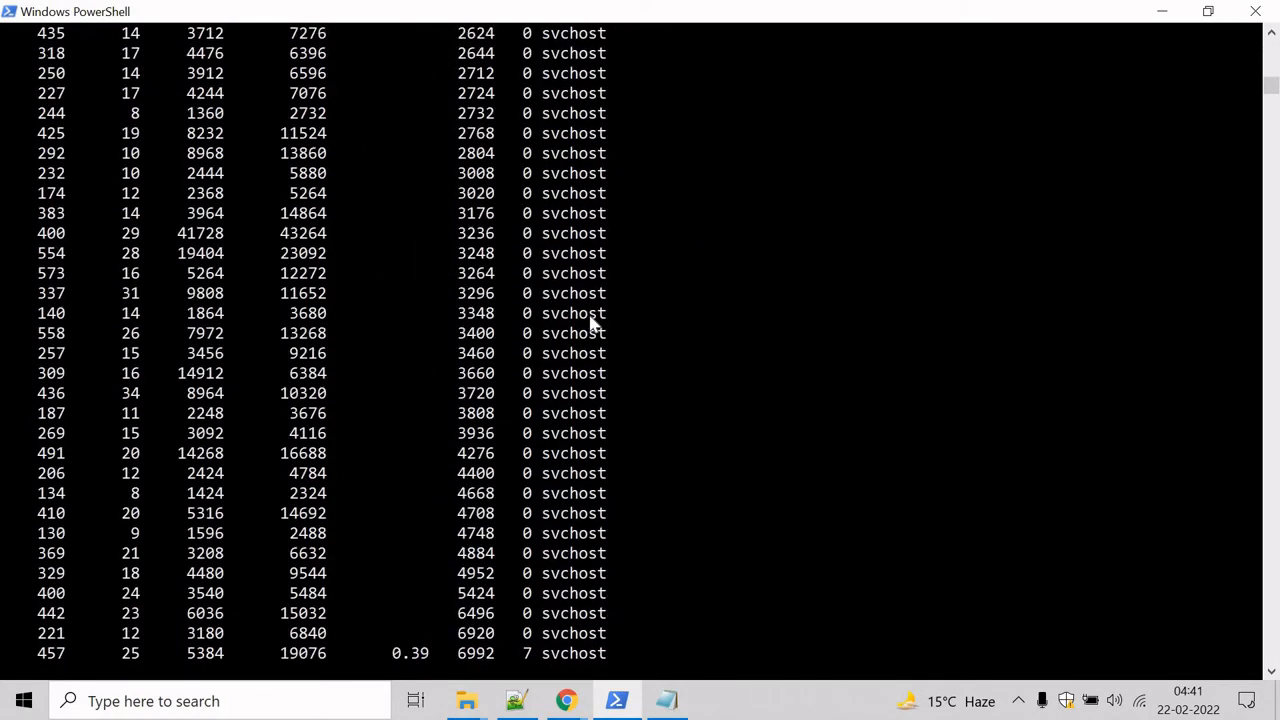
scroll(down, 3)
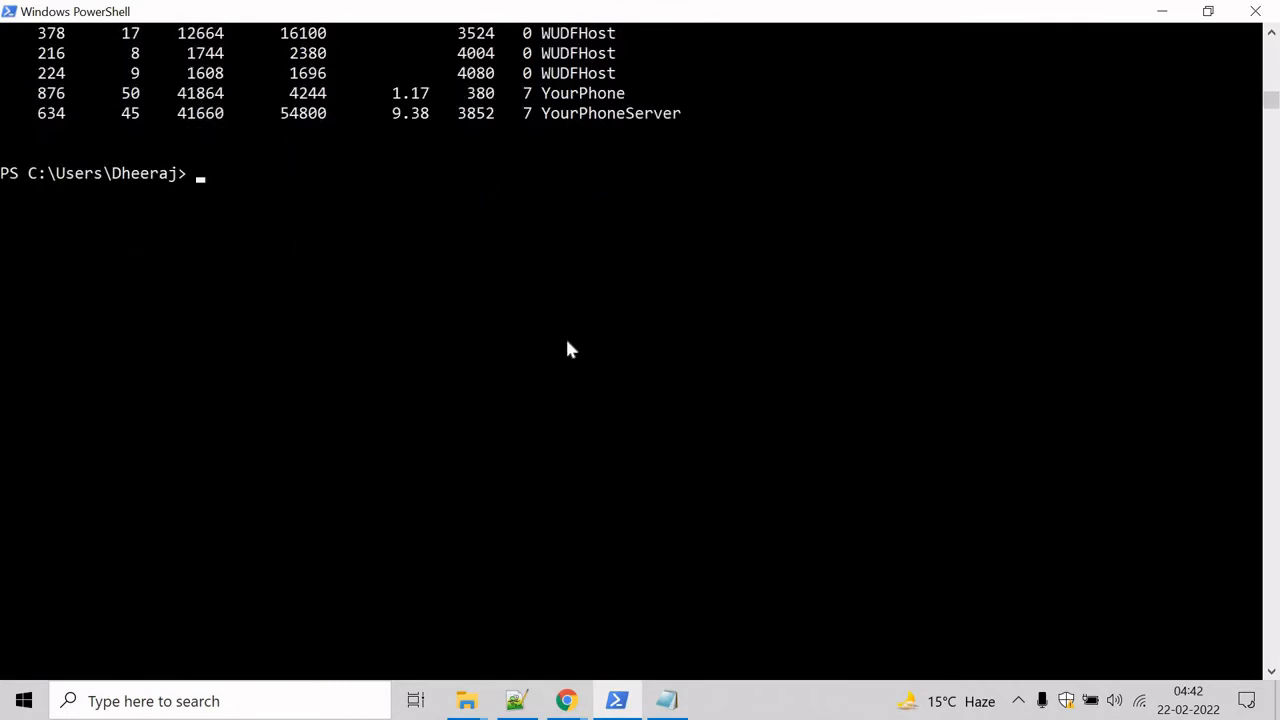
click(666, 700)
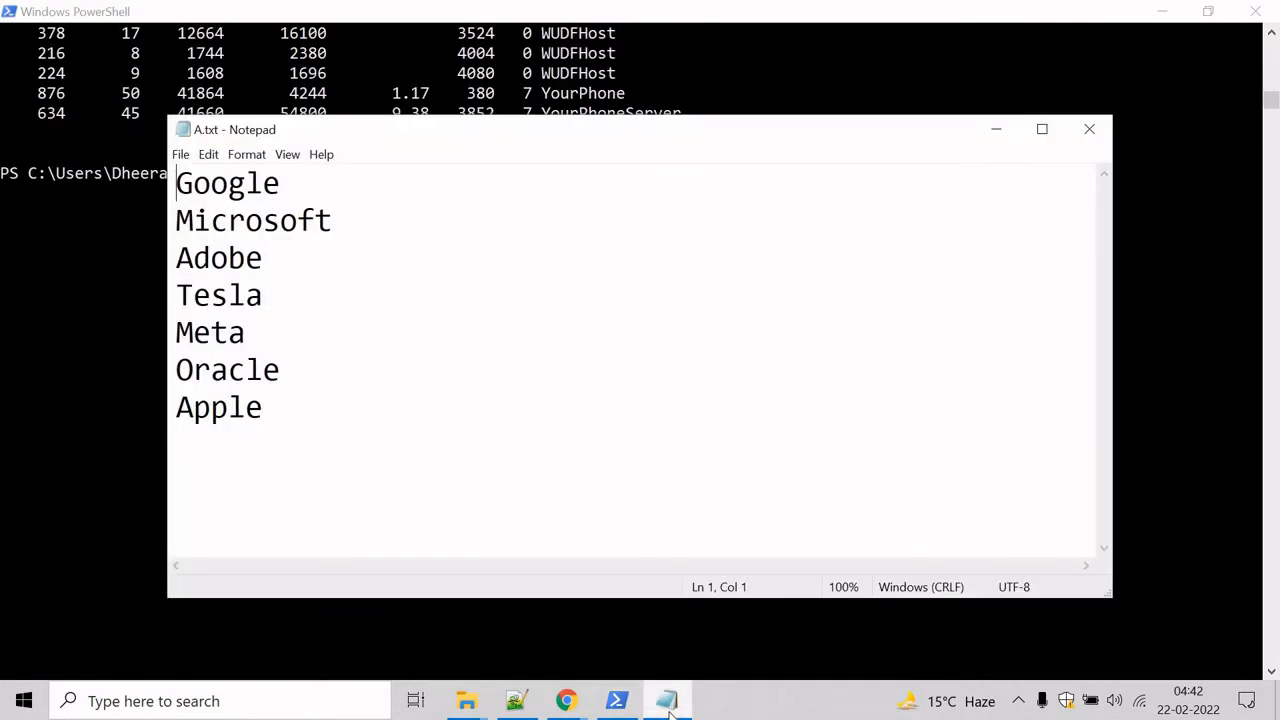
click(996, 129)
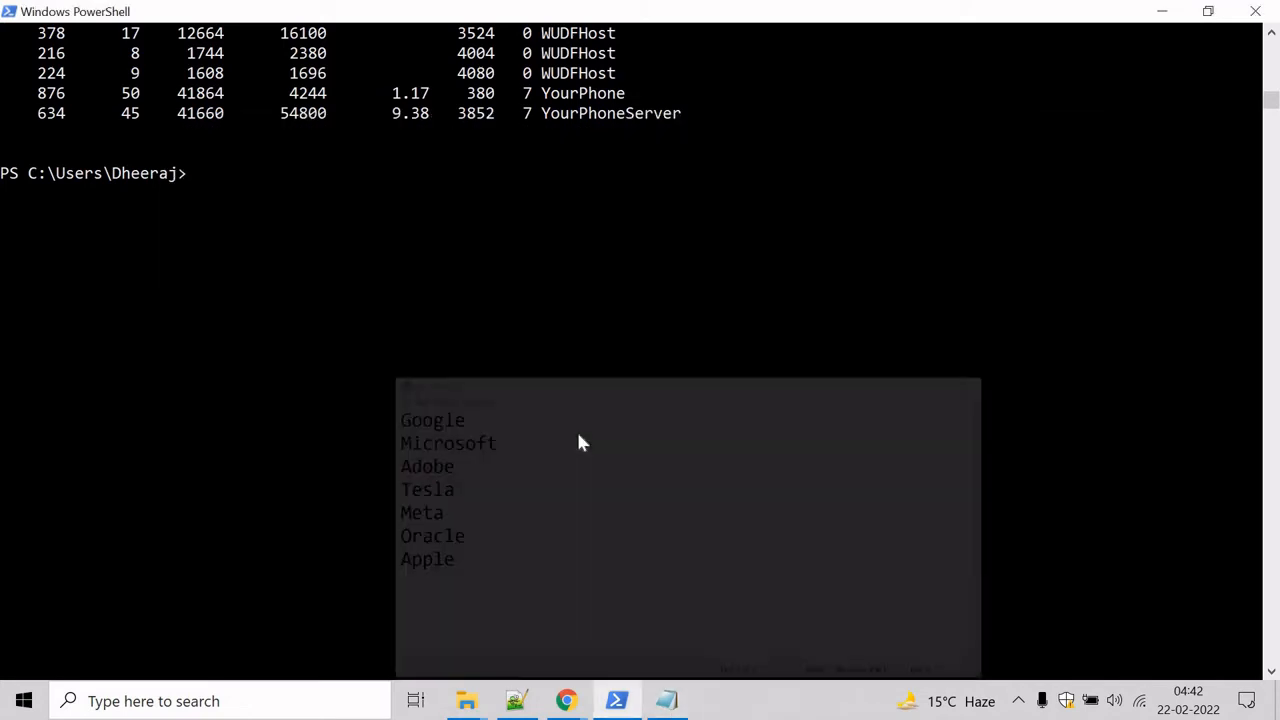
Step: Run Get-Process notepad to find the single Notepad process, then begin a piped Stop- command
text(Get-Process)
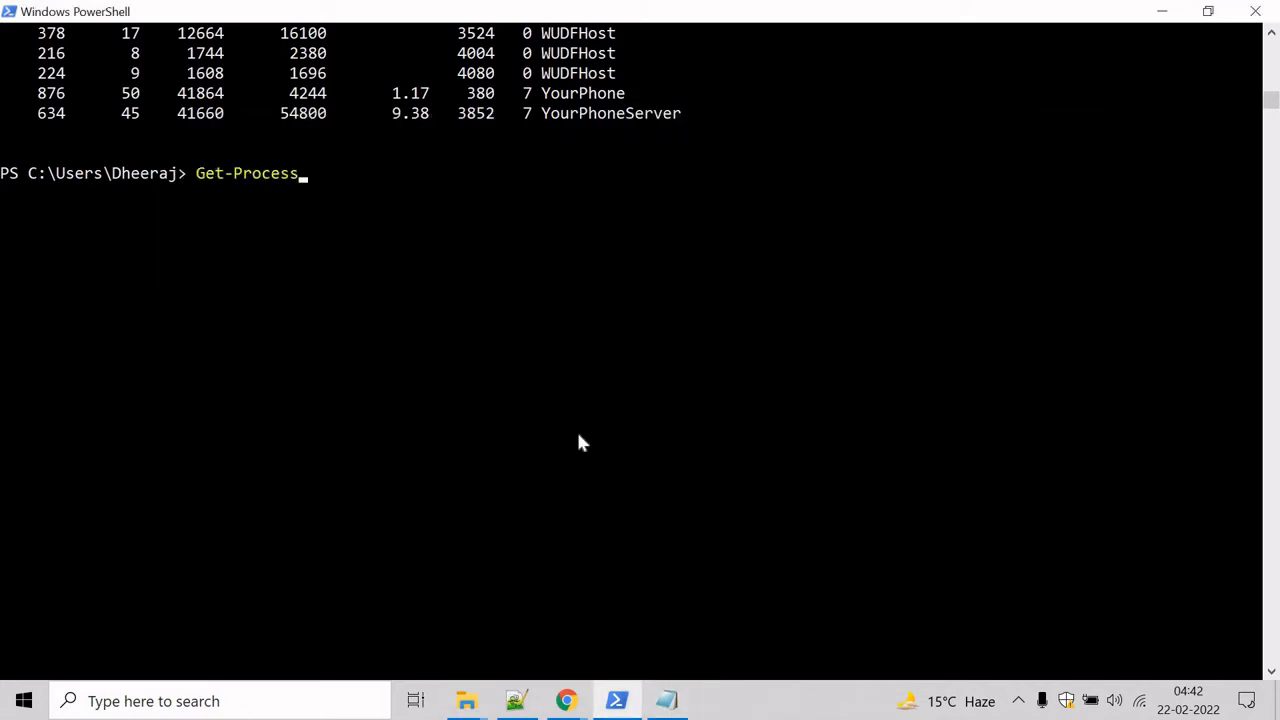
text(note)
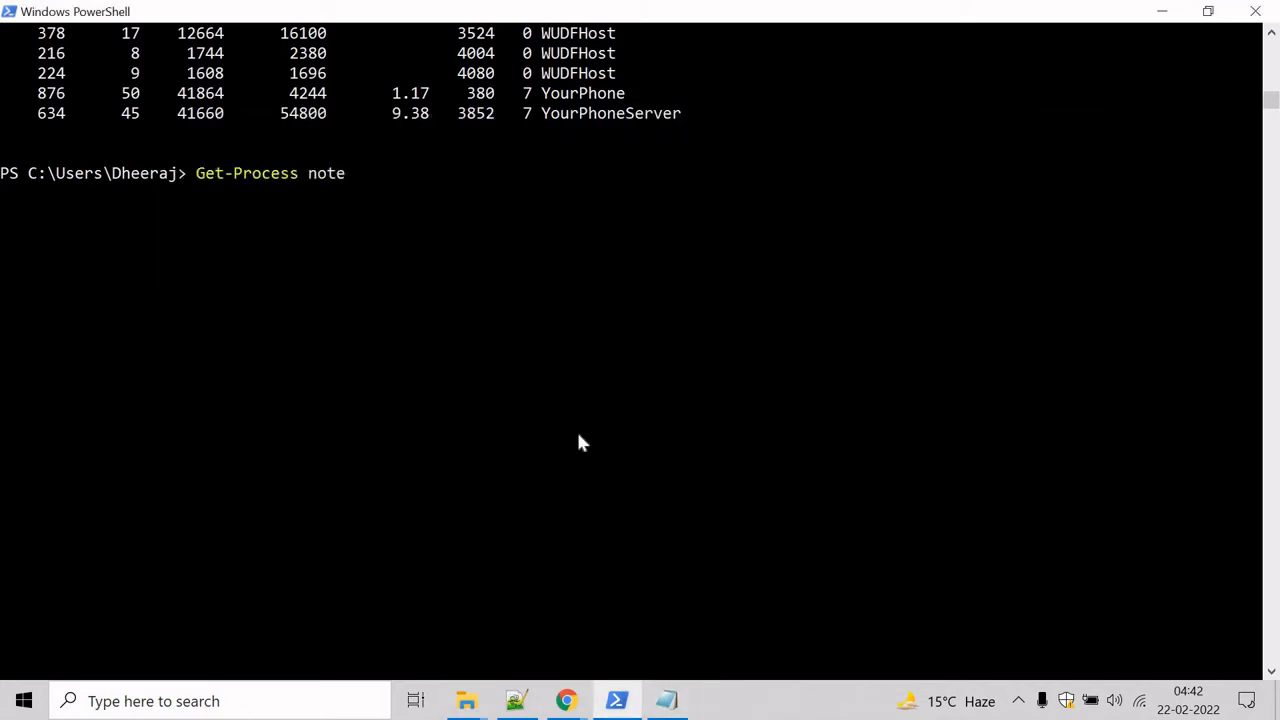
key(Return)
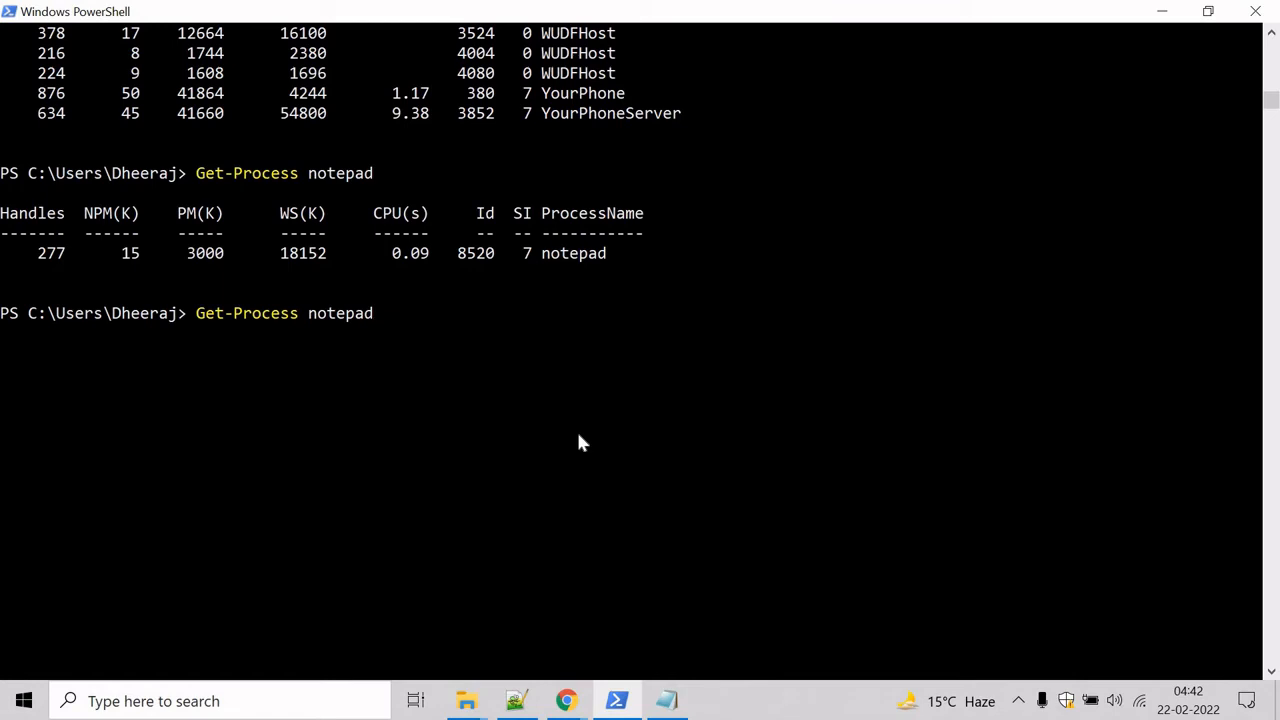
text(| Stop-)
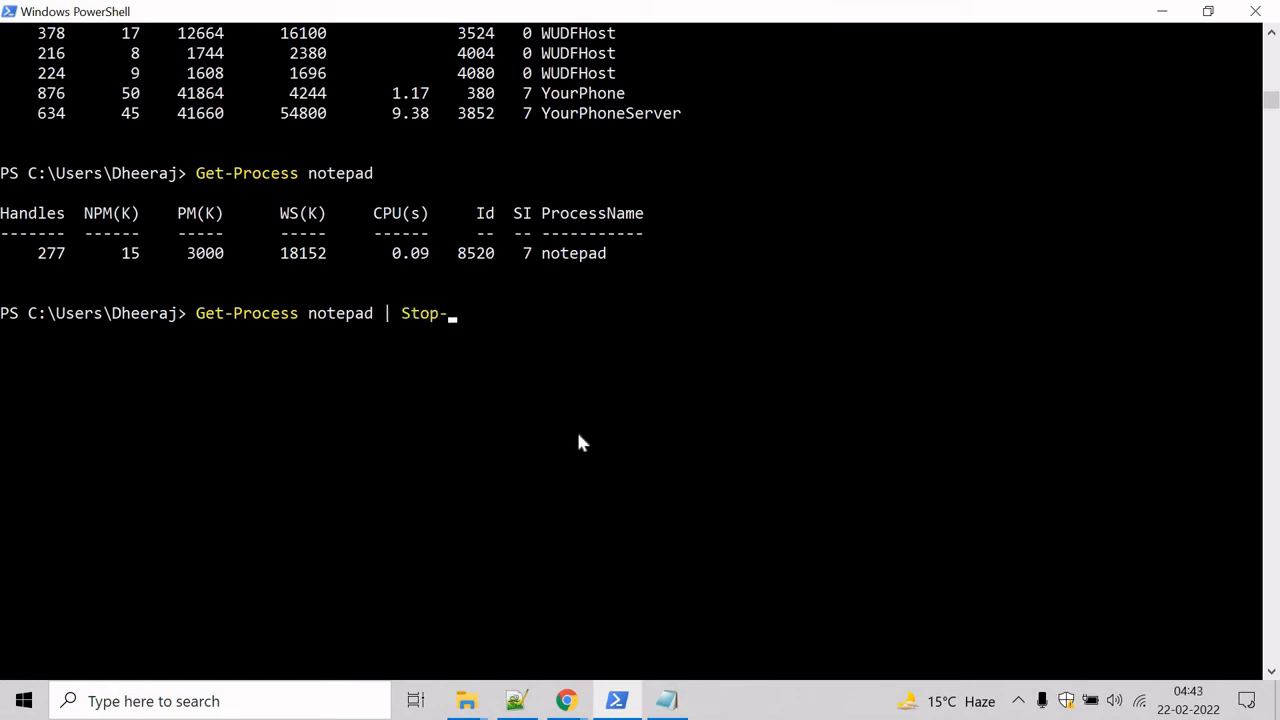
Step: Complete and run Get-Process notepad | Stop-Process to close Notepad
text(Por)
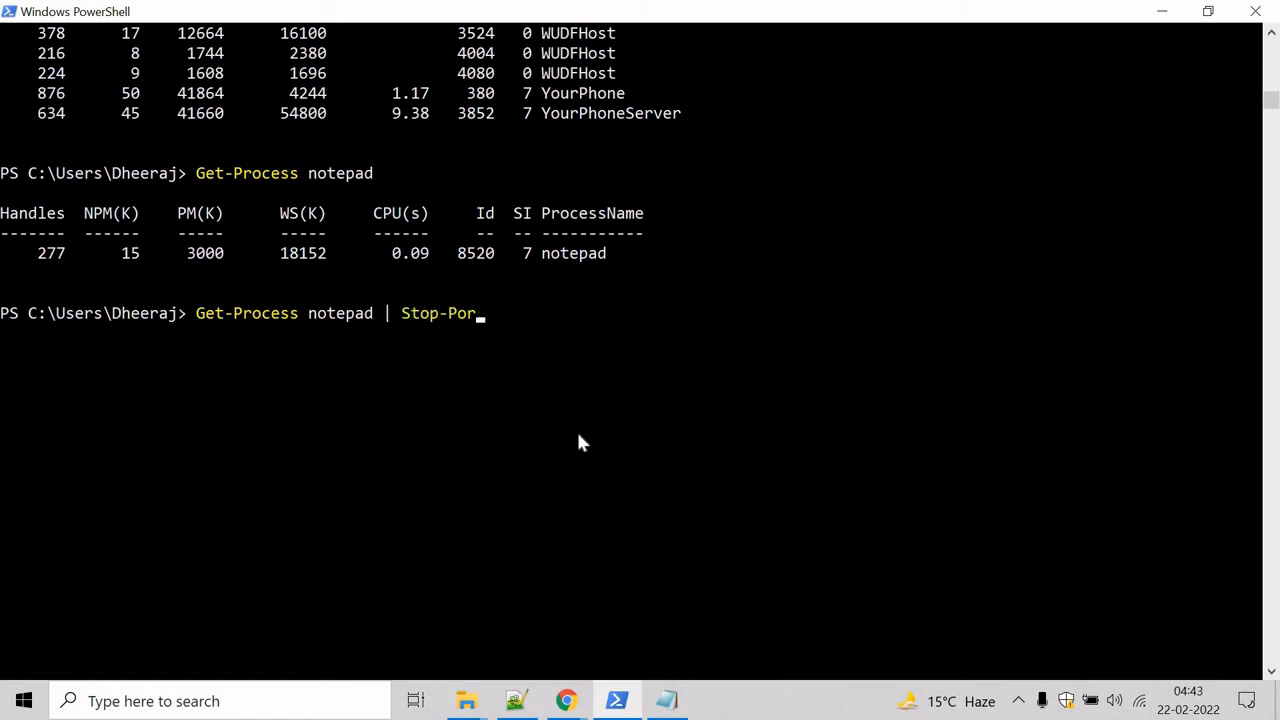
text(cess)
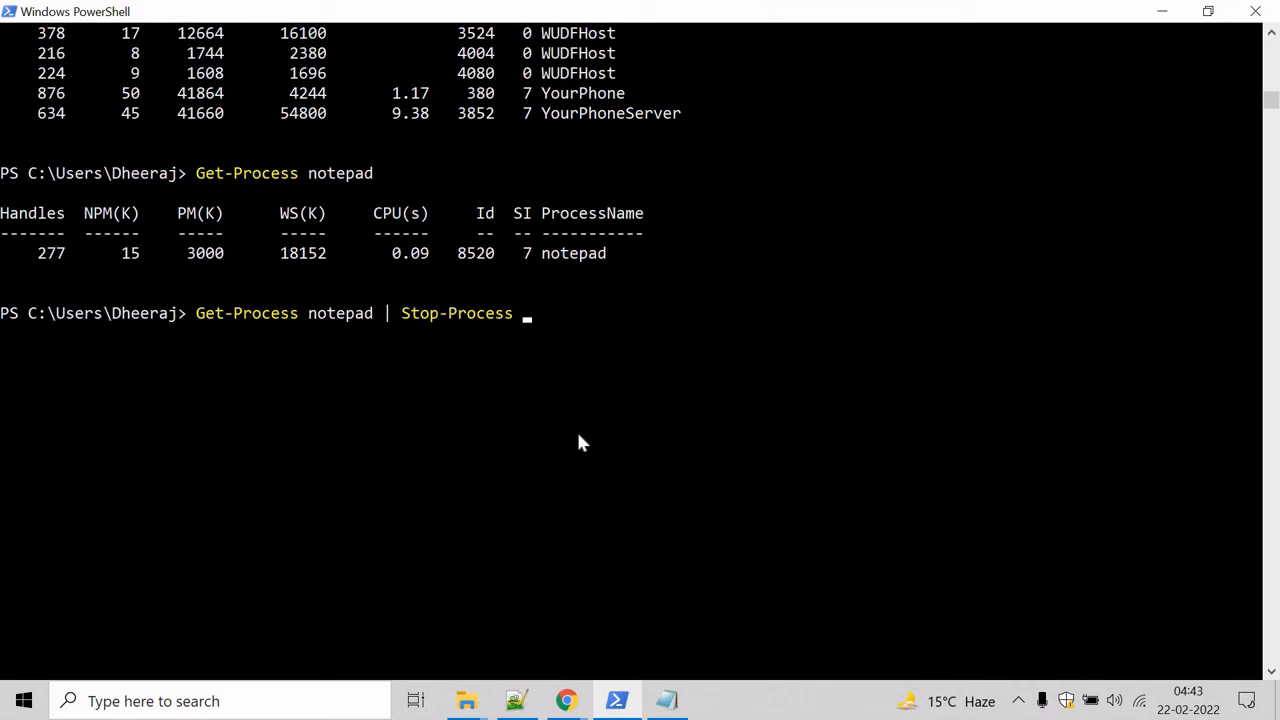
key(Return)
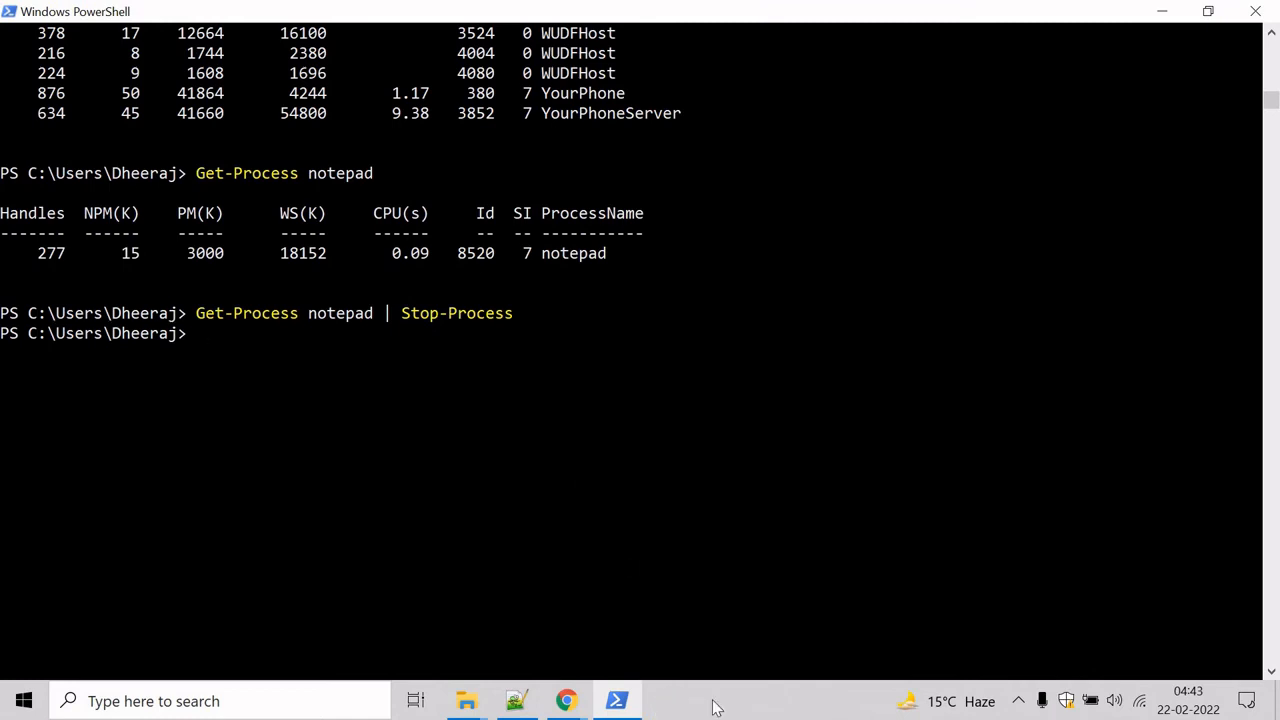
mouse_move(610, 385)
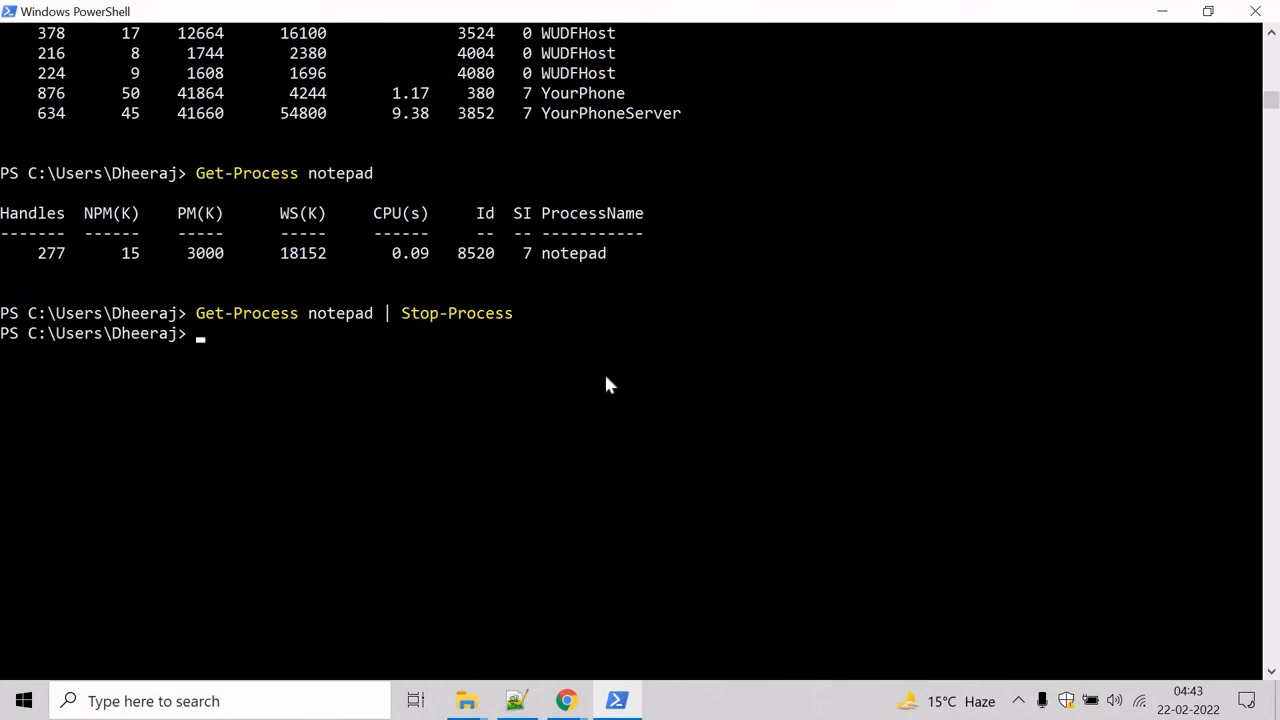
double_click(246, 313)
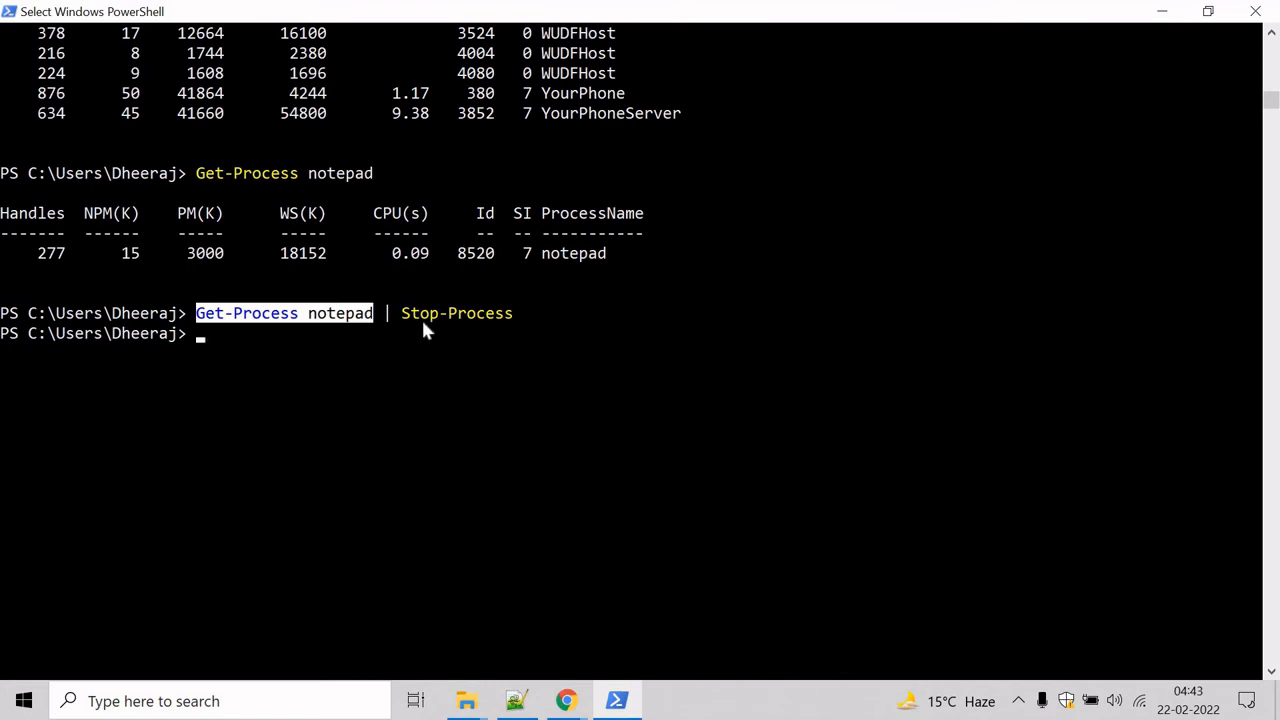
mouse_move(380, 315)
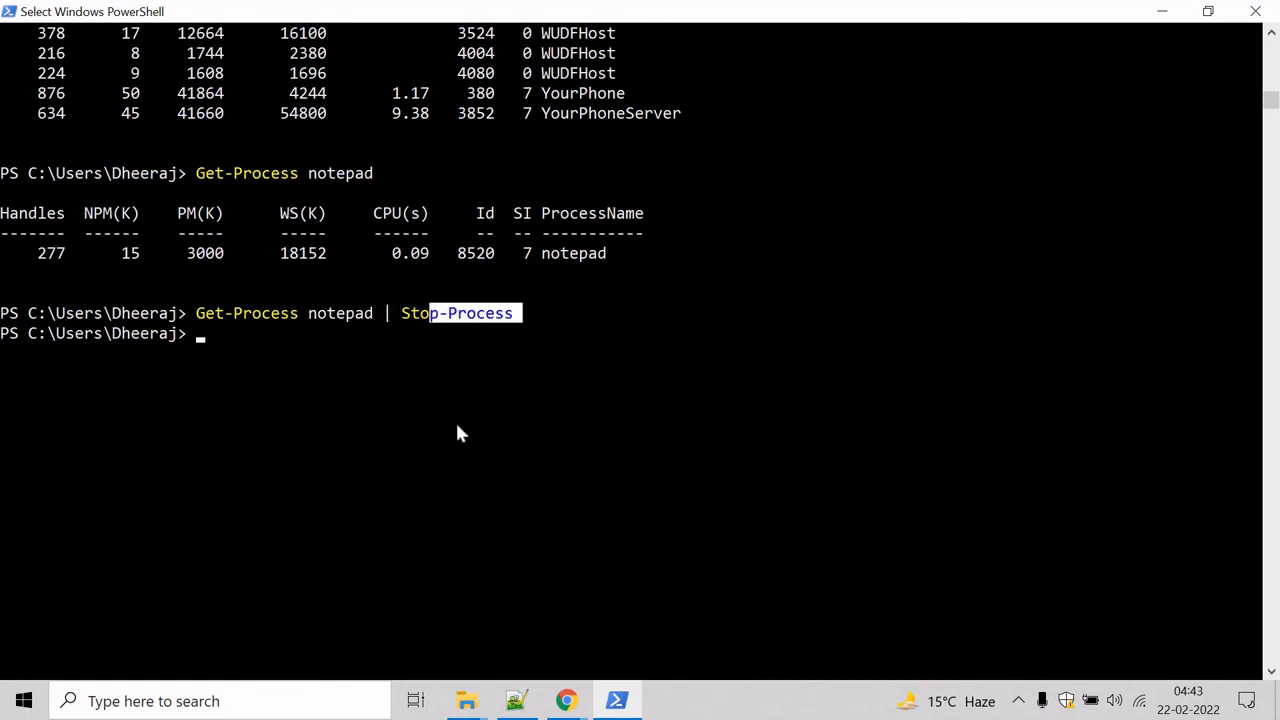
mouse_move(387, 367)
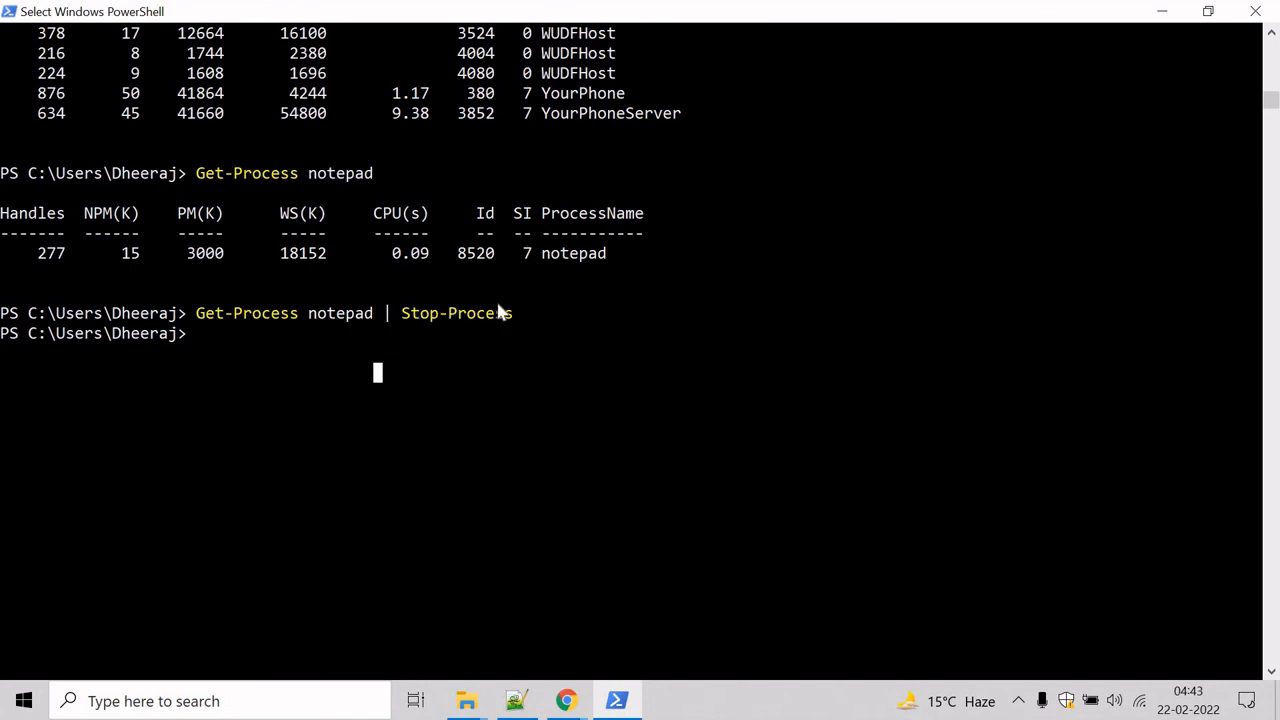
mouse_move(434, 327)
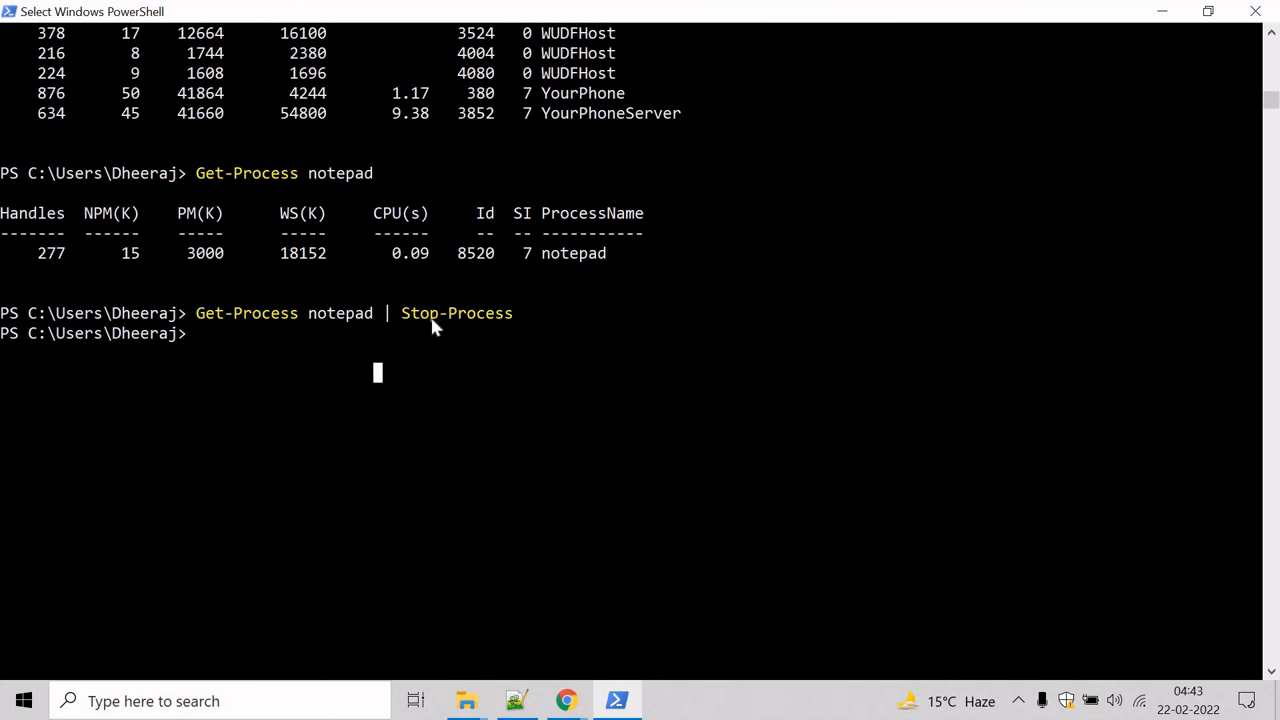